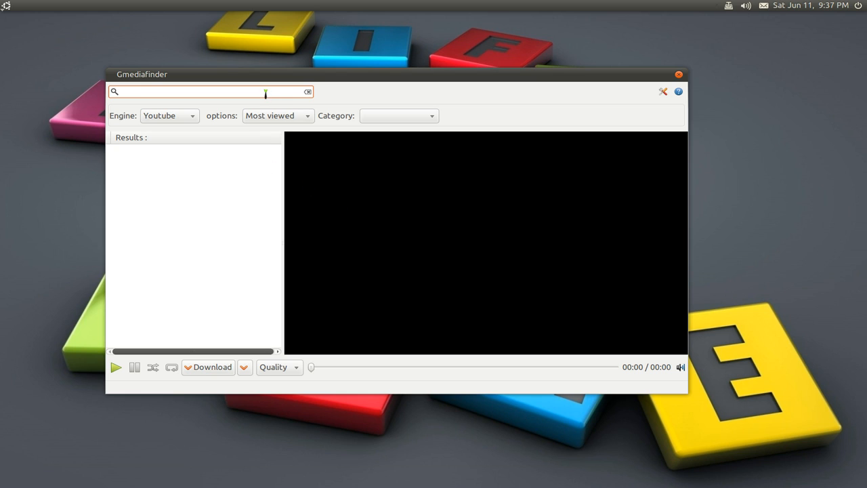
- Search YouTube for 'sintel' to list the Sintel open movie and trailer results
{"action": "type", "text": "sintel"}
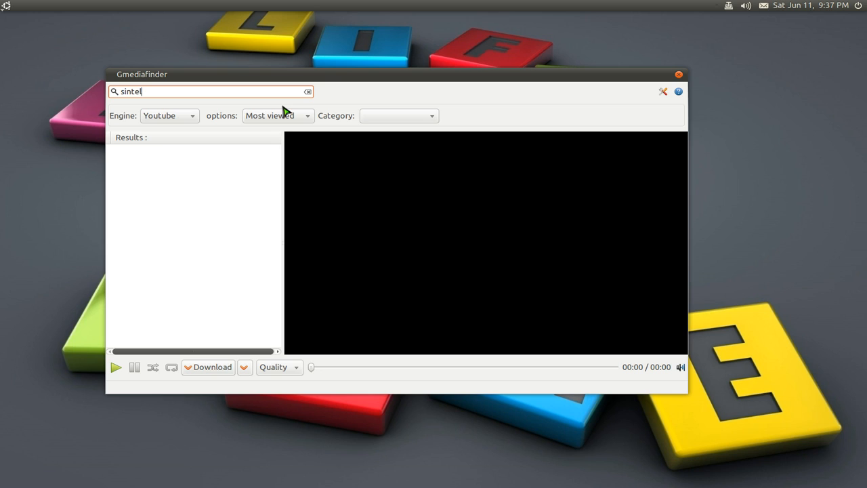
{"action": "key", "text": "Return"}
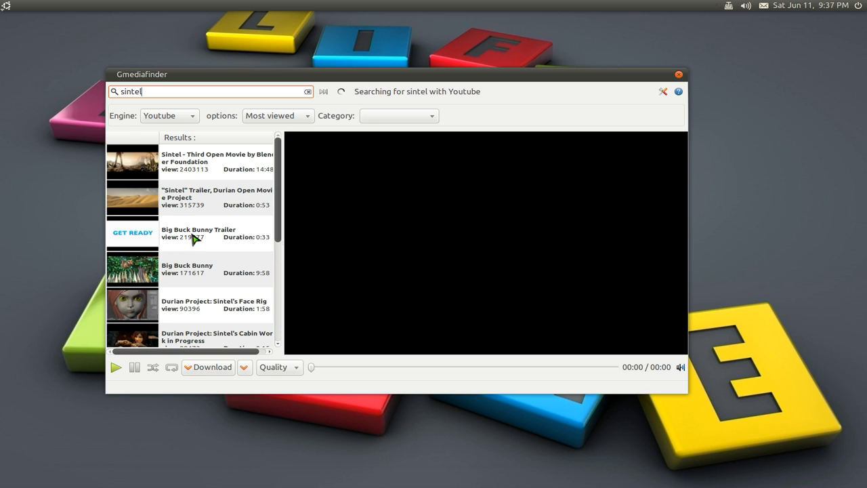
{"action": "mouse_move", "coordinate": [190, 181]}
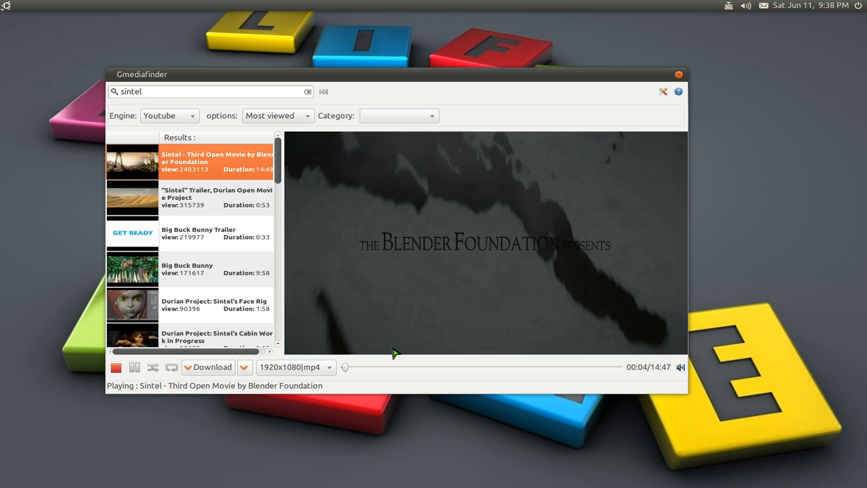
{"action": "mouse_move", "coordinate": [507, 282]}
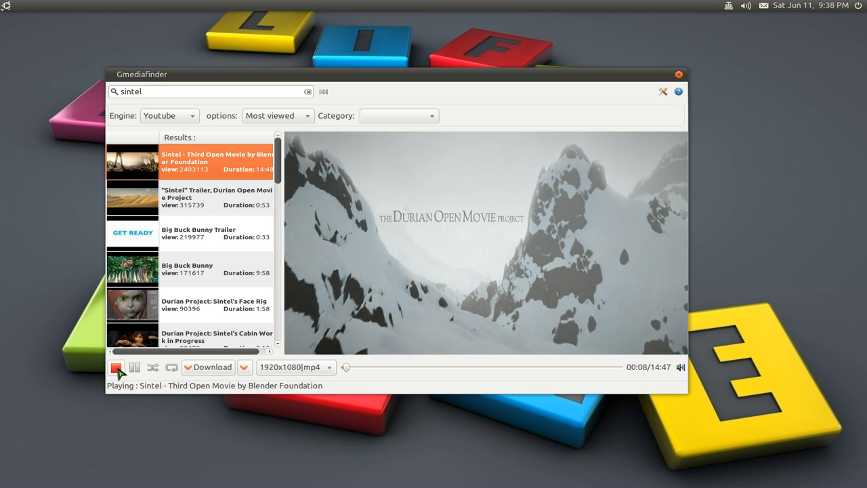
- Stop playback of the Sintel Third Open Movie with the red Stop button
{"action": "left_click", "coordinate": [116, 366]}
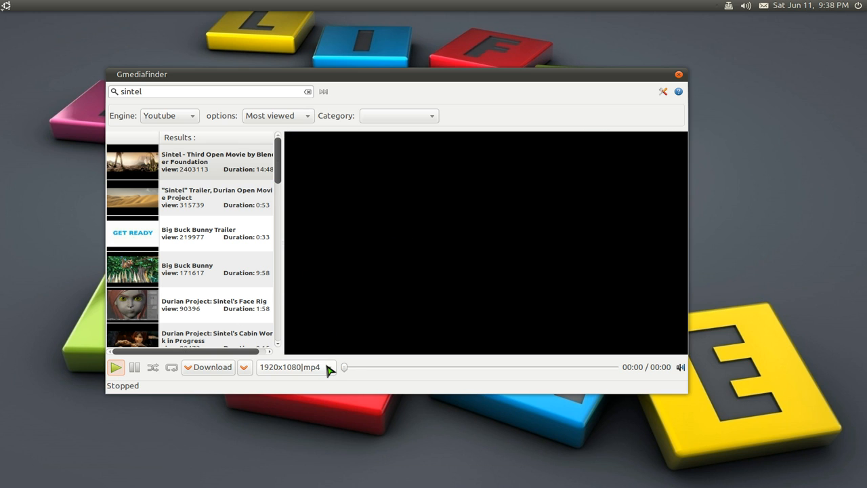
{"action": "left_click", "coordinate": [243, 366]}
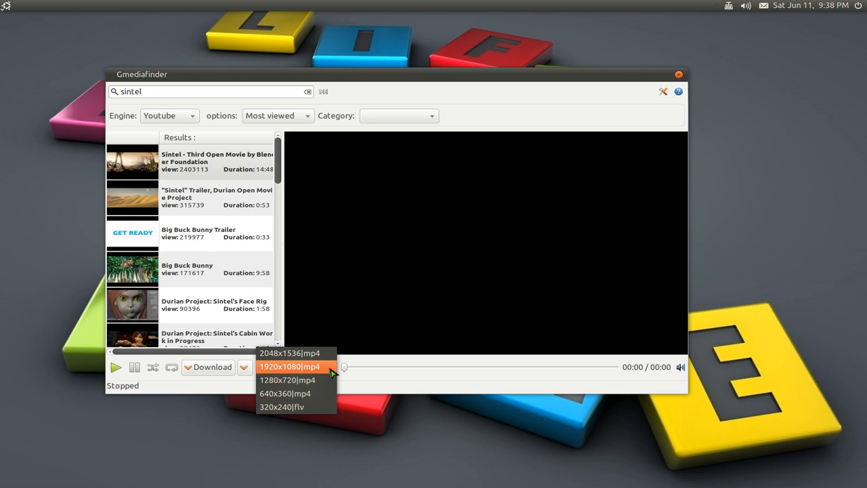
{"action": "mouse_move", "coordinate": [295, 406]}
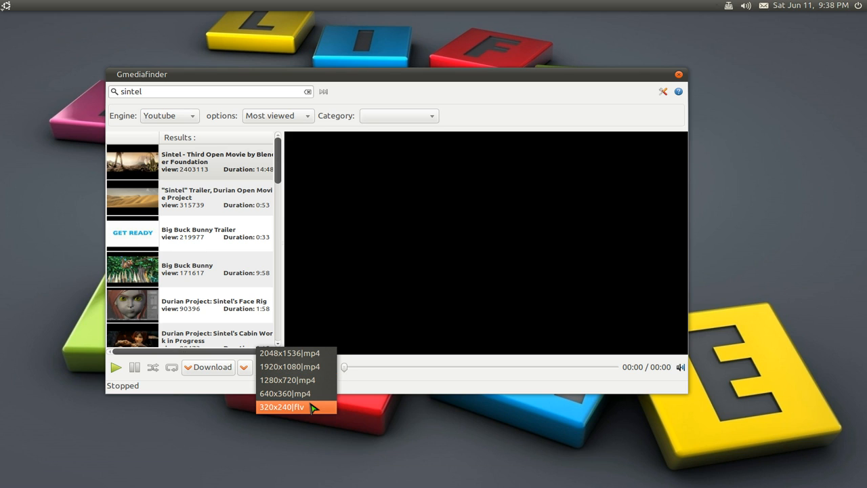
{"action": "left_click", "coordinate": [289, 367]}
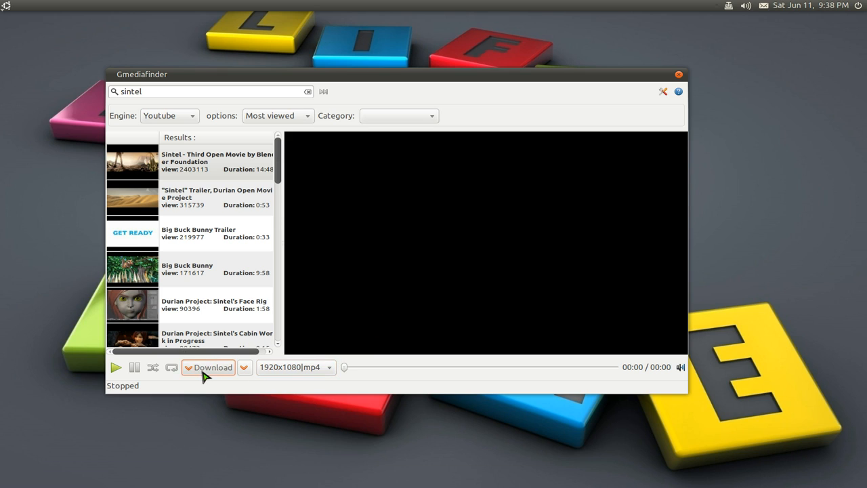
- Download the Sintel movie as mp4 into the gmediafinder-downloads folder
{"action": "left_click", "coordinate": [208, 367]}
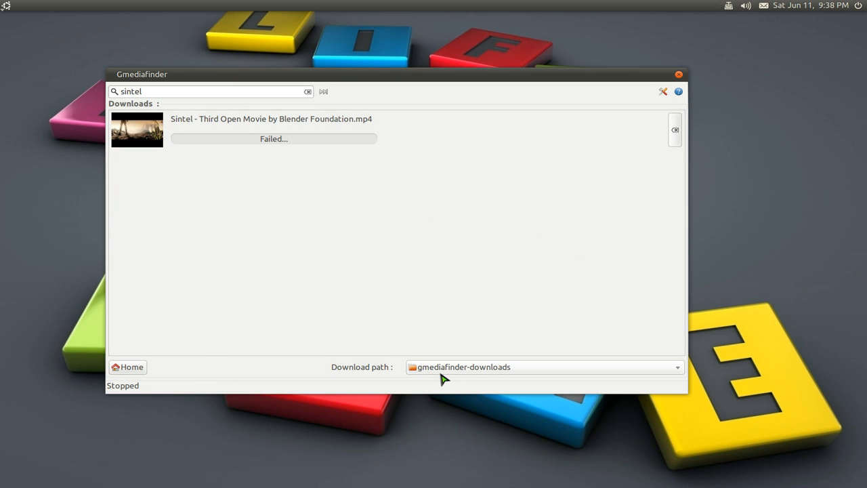
{"action": "left_click", "coordinate": [675, 366]}
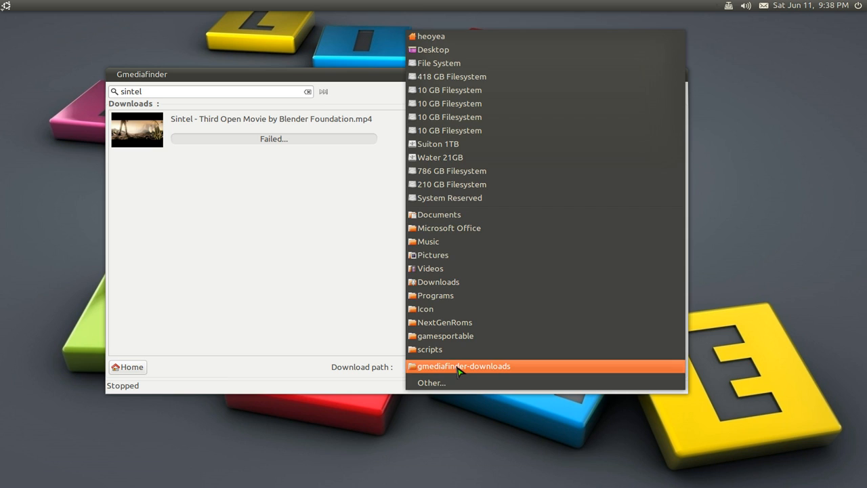
{"action": "left_click", "coordinate": [463, 366]}
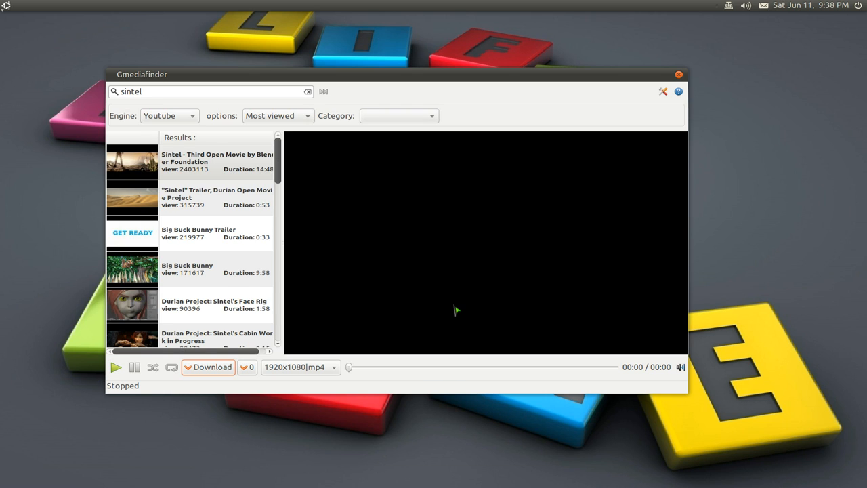
{"action": "mouse_move", "coordinate": [139, 166]}
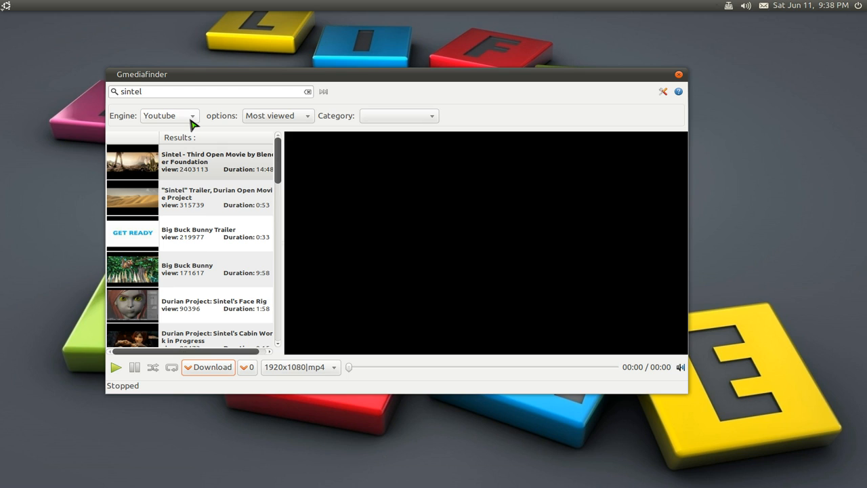
{"action": "left_click", "coordinate": [169, 115]}
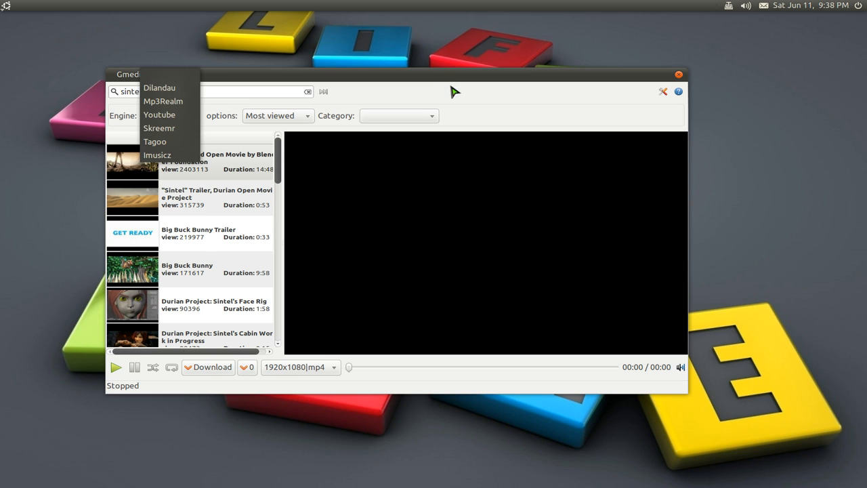
{"action": "left_click", "coordinate": [159, 114]}
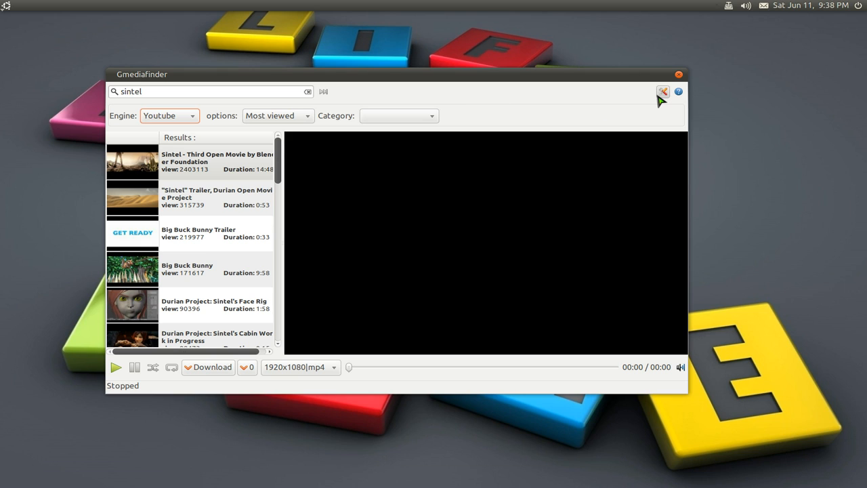
- Open Options and view the Engines list showing which search engines are enabled
{"action": "left_click", "coordinate": [662, 91]}
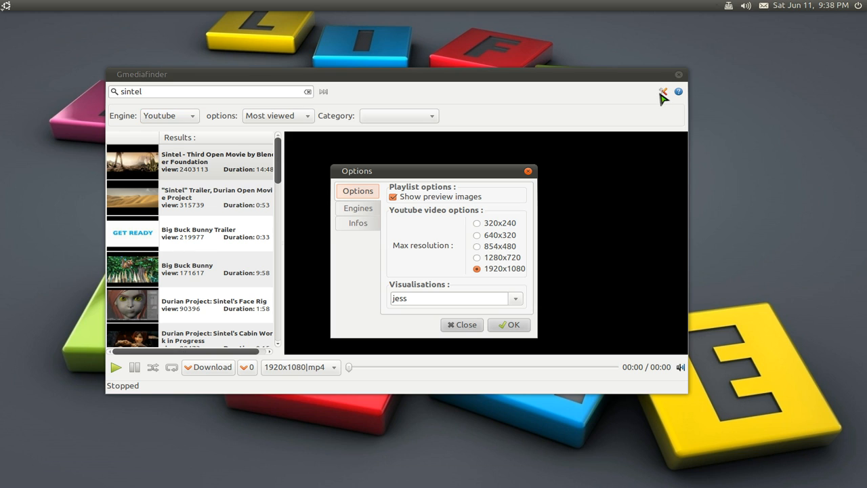
{"action": "mouse_move", "coordinate": [463, 241]}
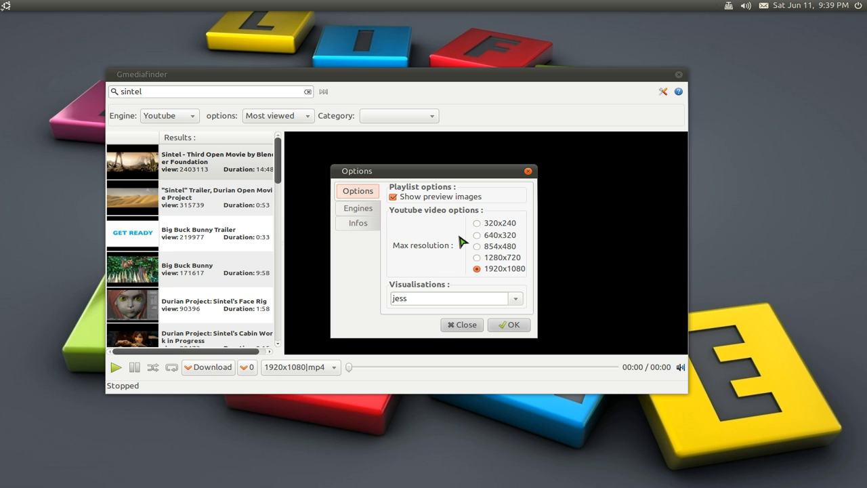
{"action": "mouse_move", "coordinate": [469, 288]}
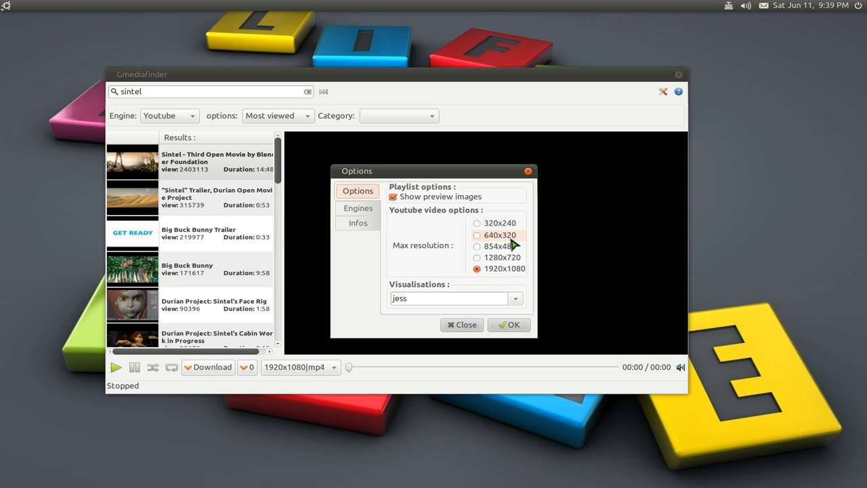
{"action": "left_click", "coordinate": [357, 208]}
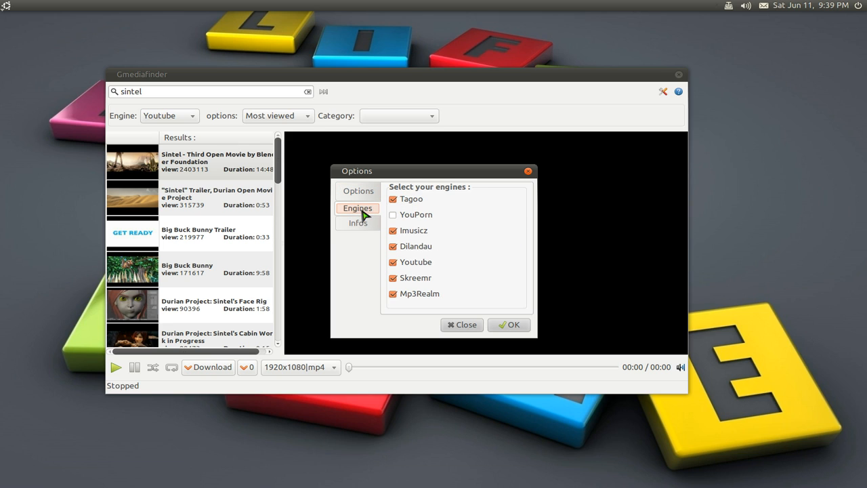
{"action": "mouse_move", "coordinate": [425, 278]}
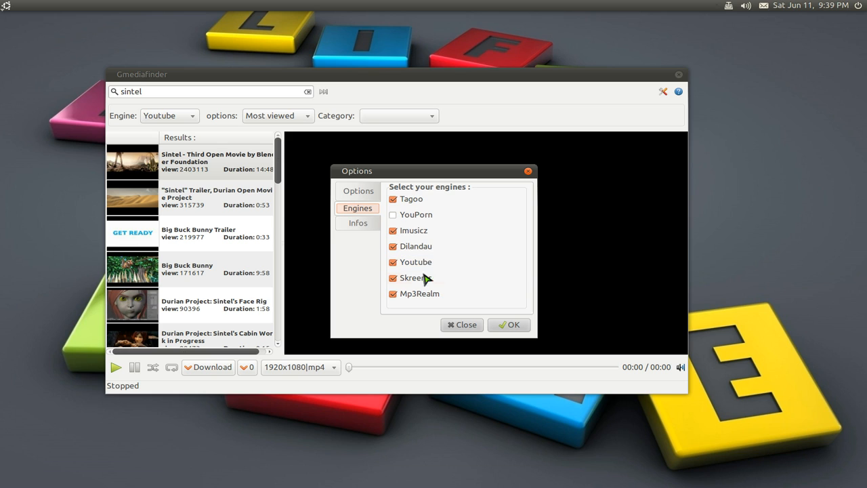
{"action": "mouse_move", "coordinate": [449, 224]}
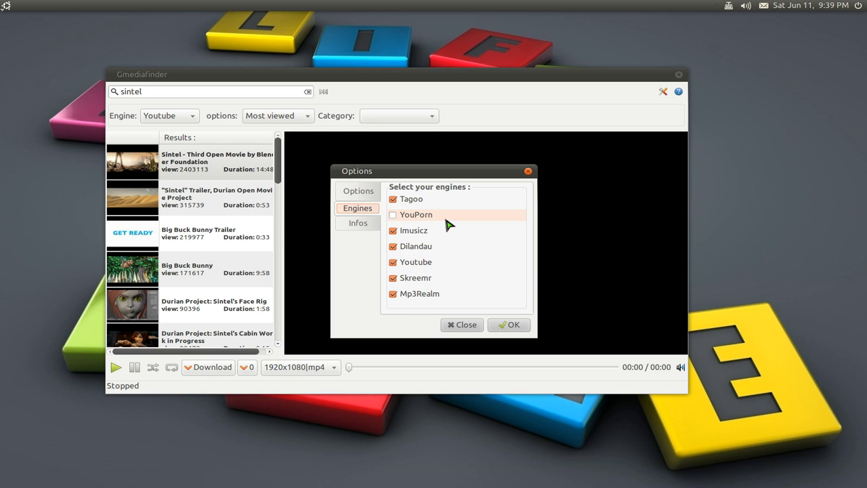
{"action": "mouse_move", "coordinate": [478, 259]}
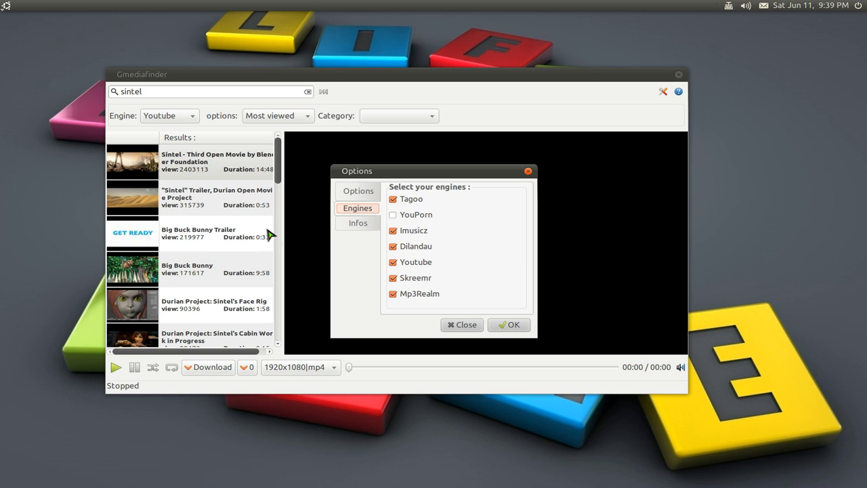
- Show the Infos tab listing shortcuts: Space play/pause, s stop, f fullscreen, d downloads
{"action": "left_click", "coordinate": [358, 223]}
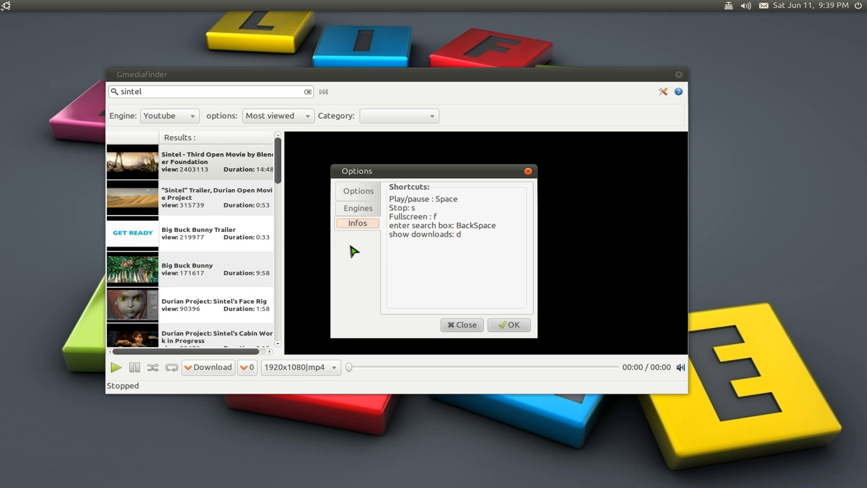
{"action": "mouse_move", "coordinate": [483, 243]}
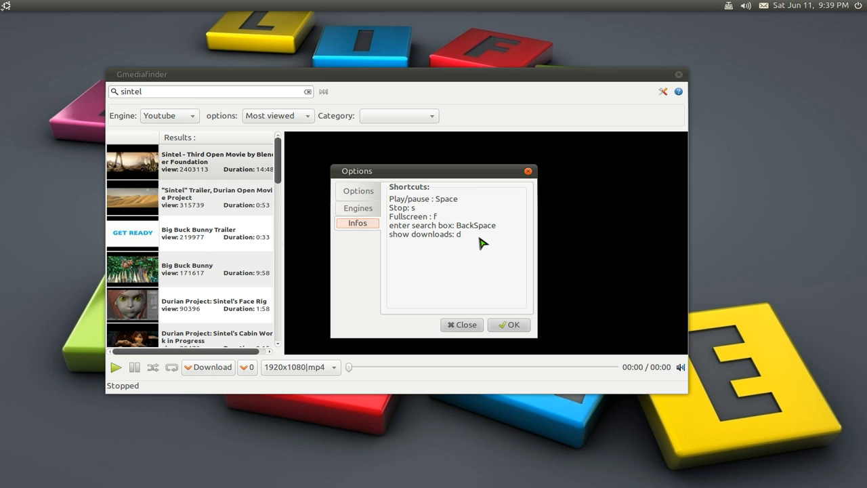
{"action": "mouse_move", "coordinate": [466, 233]}
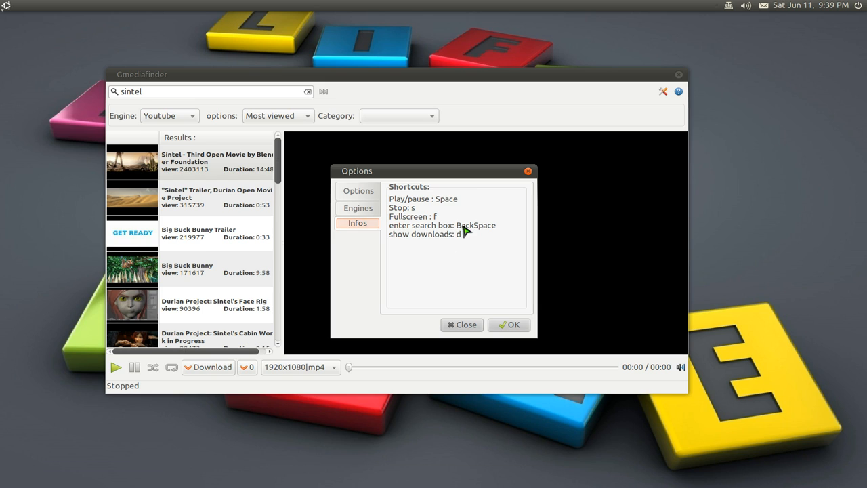
{"action": "mouse_move", "coordinate": [503, 308]}
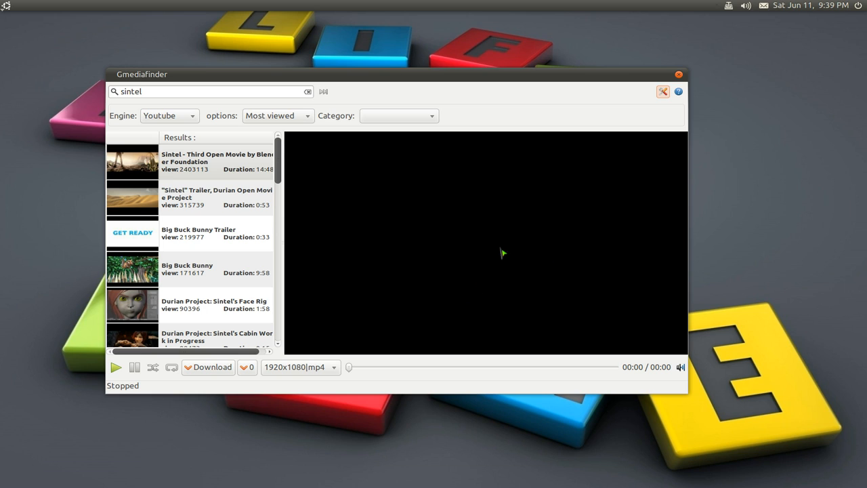
{"action": "mouse_move", "coordinate": [522, 224]}
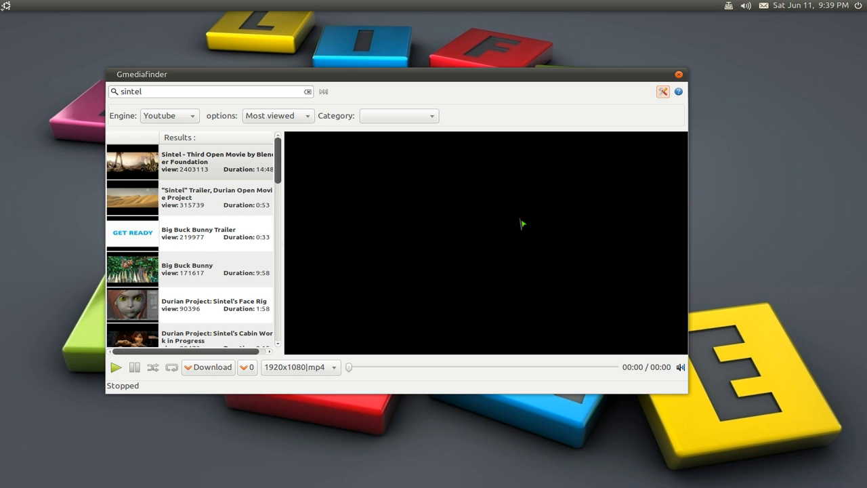
{"action": "mouse_move", "coordinate": [804, 245]}
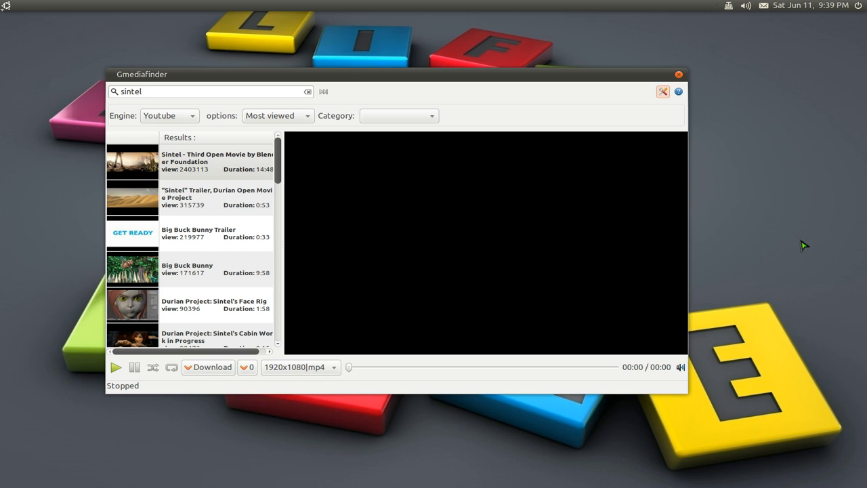
{"action": "mouse_move", "coordinate": [756, 251]}
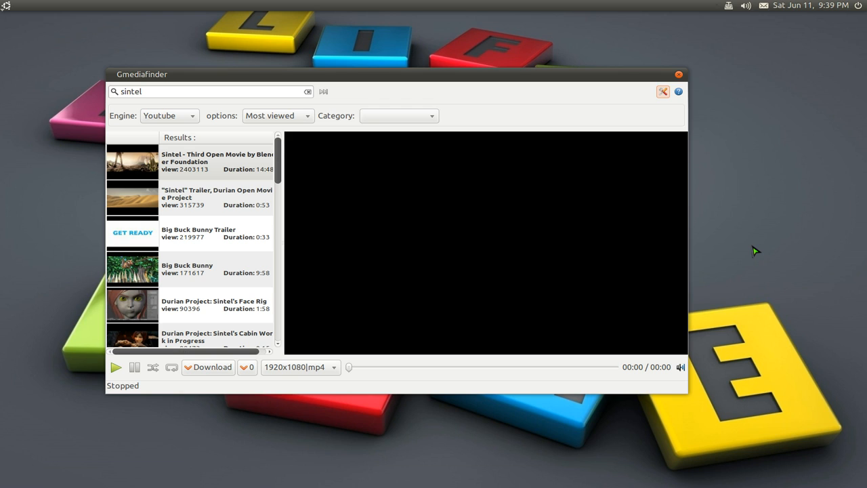
{"action": "mouse_move", "coordinate": [749, 248]}
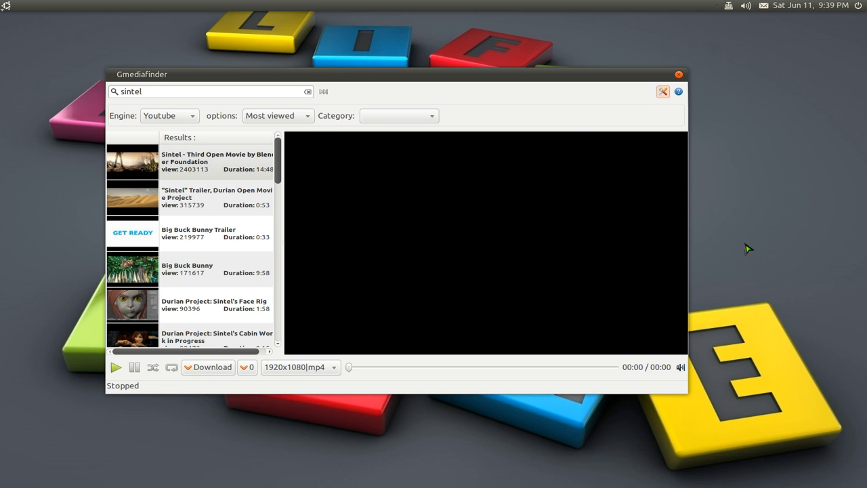
- Close the Gmediafinder window, leaving only the desktop
{"action": "left_click", "coordinate": [677, 74]}
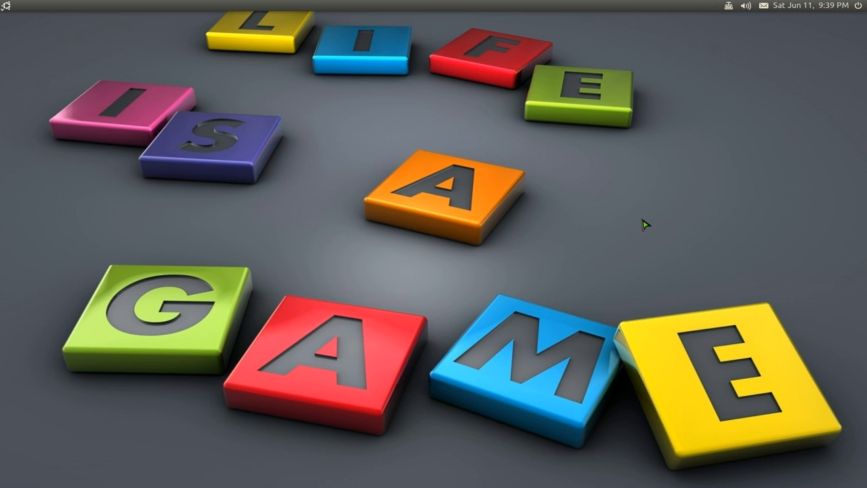